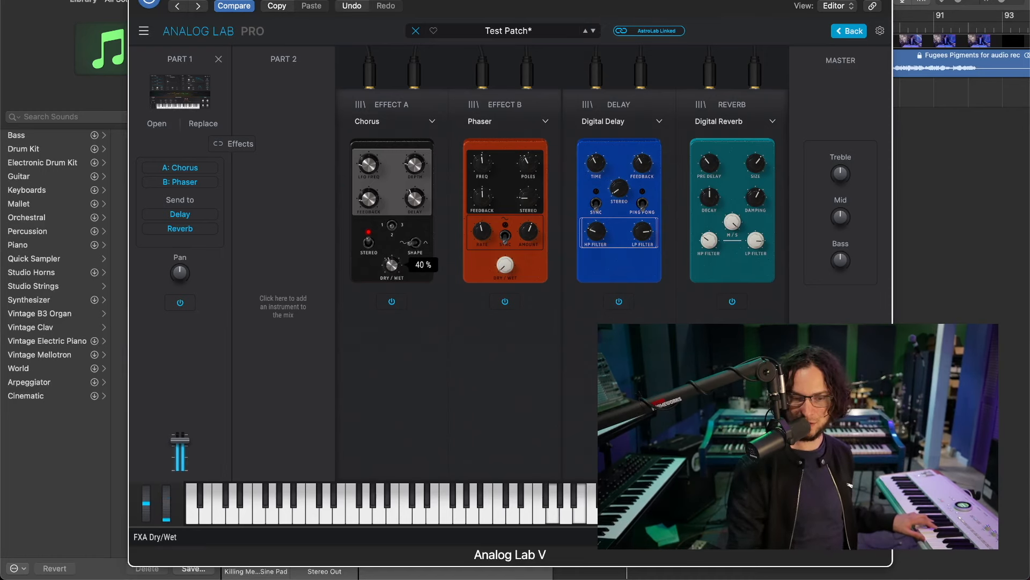
# Step: Switch to the Synth view to reach the pad's ENV VCA release control
pyautogui.click(665, 31)
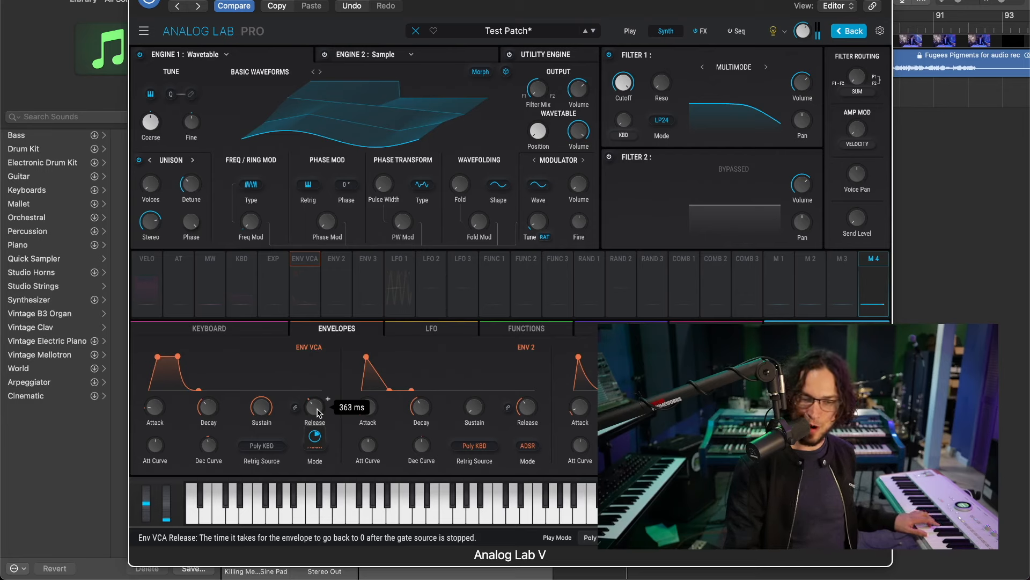
pyautogui.click(399, 258)
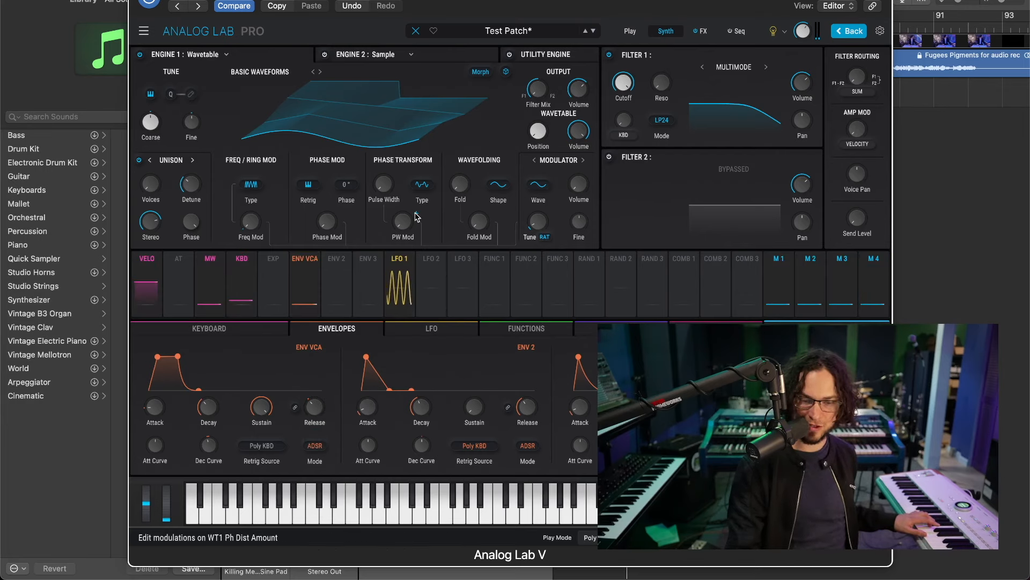
pyautogui.click(336, 257)
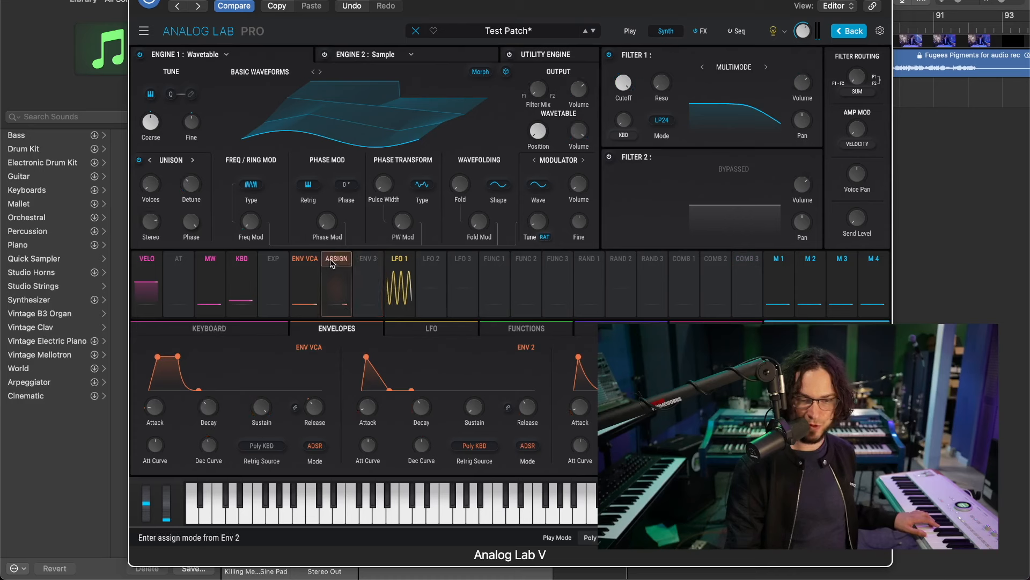
pyautogui.click(336, 258)
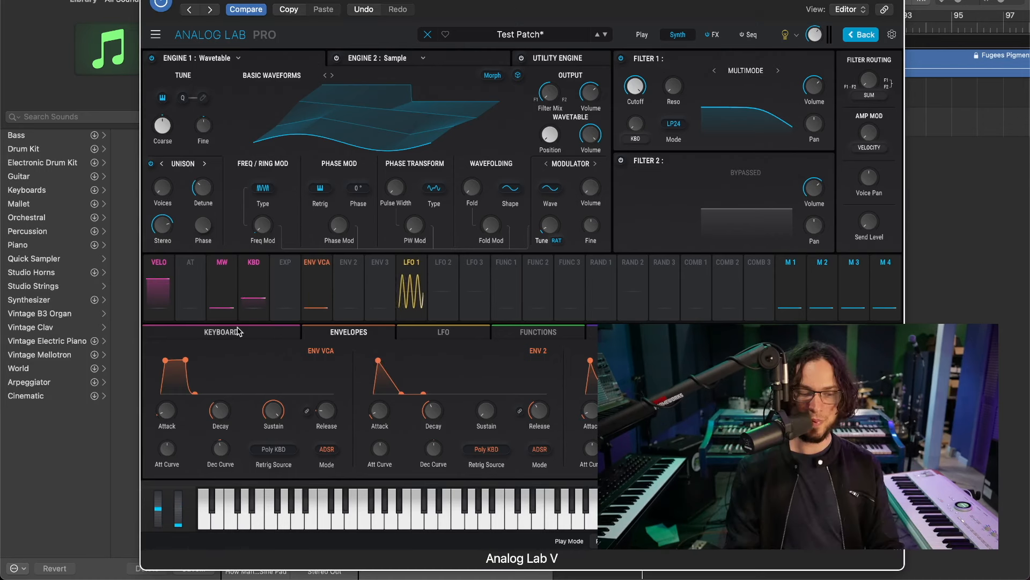
# Step: Show the Keyboard settings panel with pitch bend, glide and voicing
pyautogui.click(221, 332)
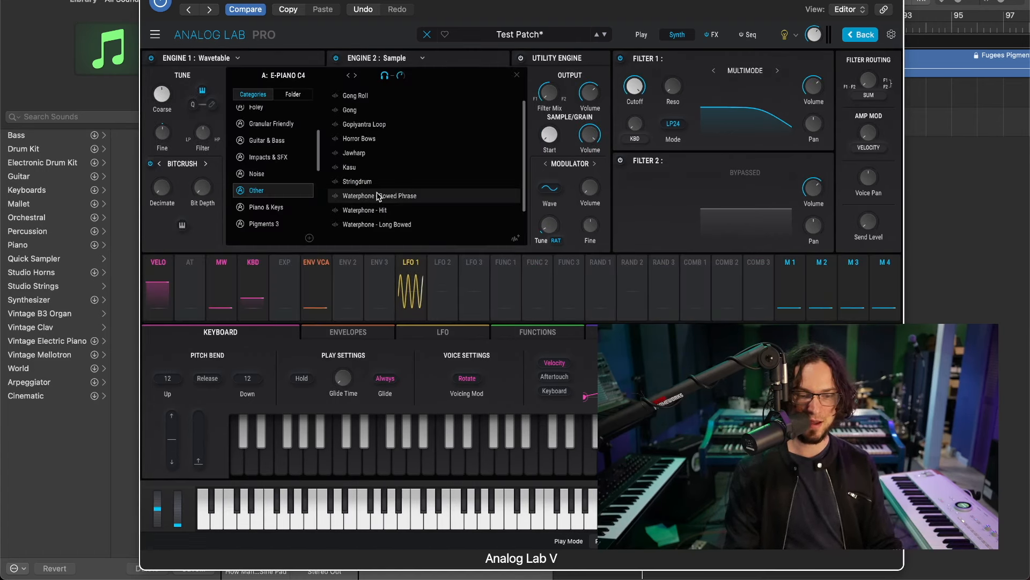
# Step: Load Waterphone - Bowed Phrase from the Other category into Engine 2
pyautogui.click(380, 195)
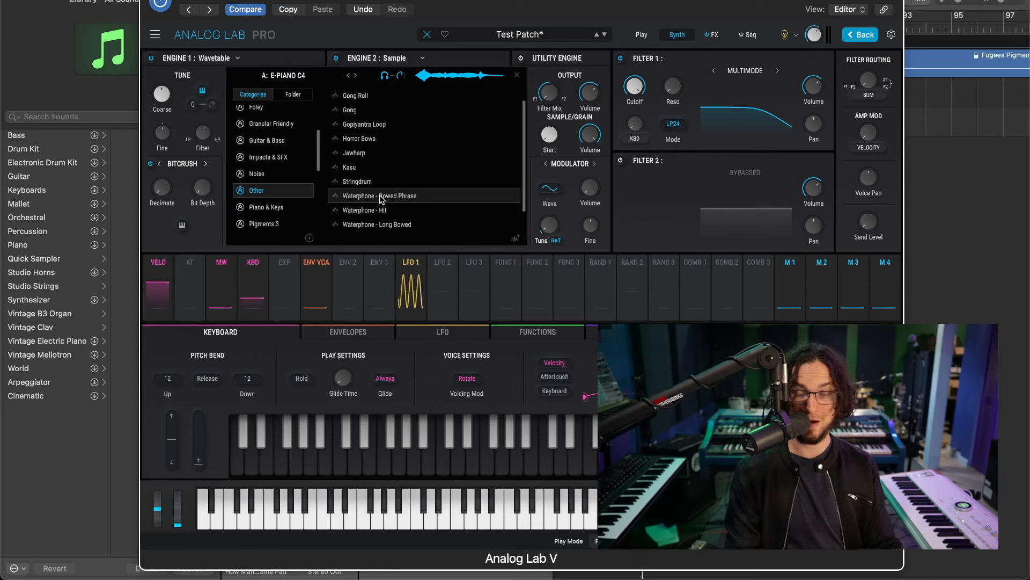
pyautogui.click(380, 196)
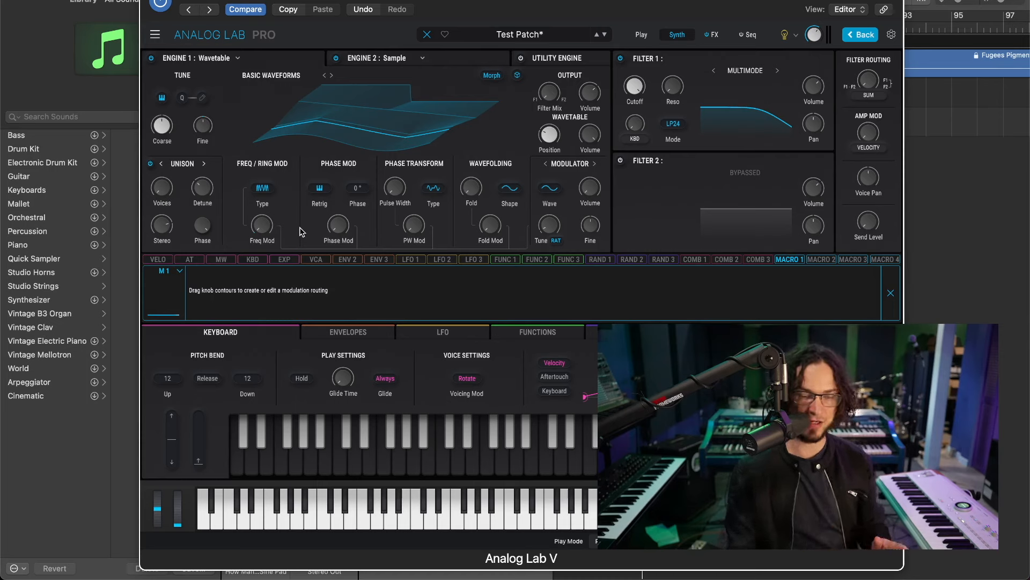
pyautogui.moveTo(262, 225)
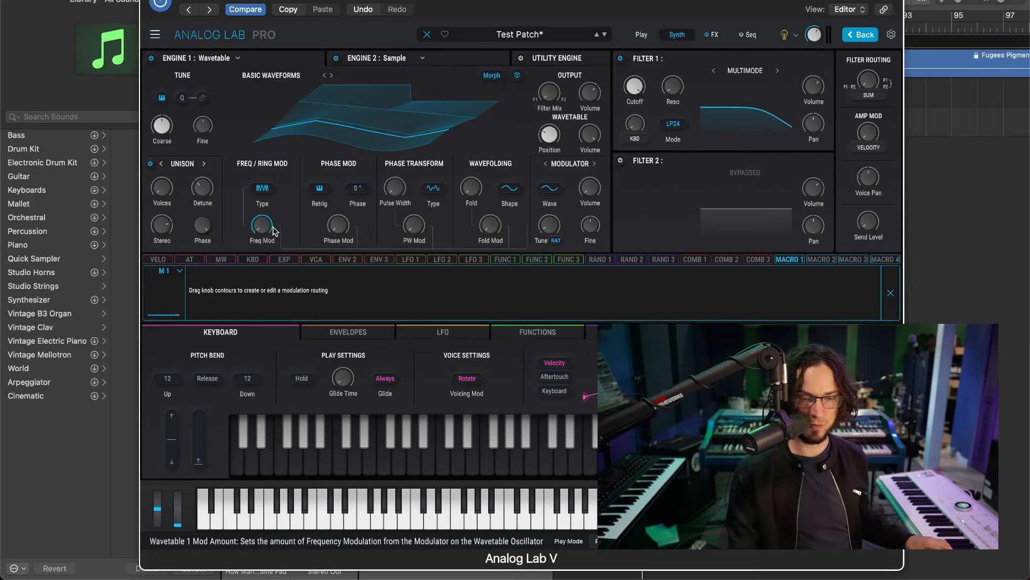
# Step: Route Macro 1 to wavetable Freq Mod at 1.00 and to Bitcrusher Downsample depth
pyautogui.click(262, 227)
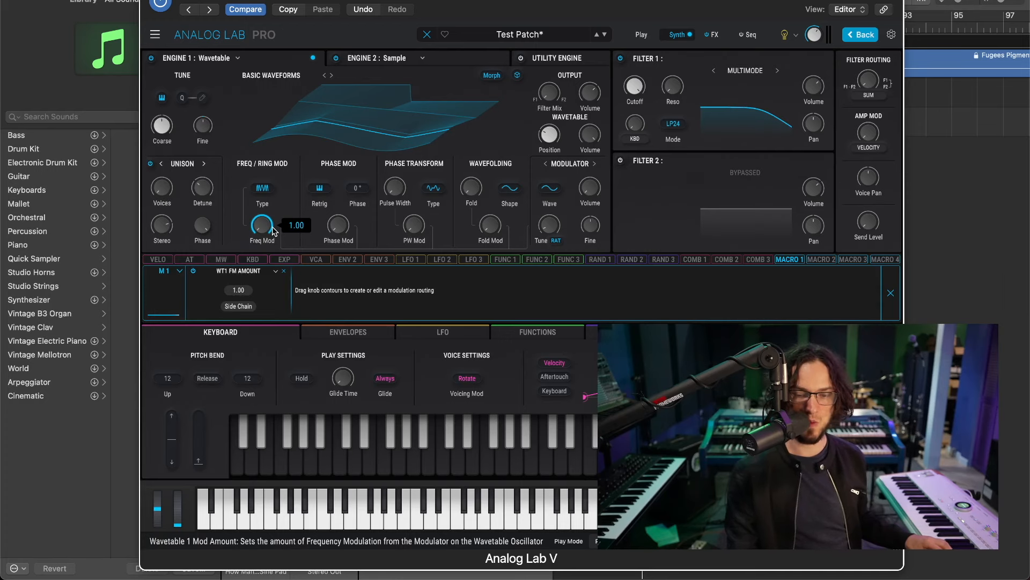
pyautogui.click(713, 35)
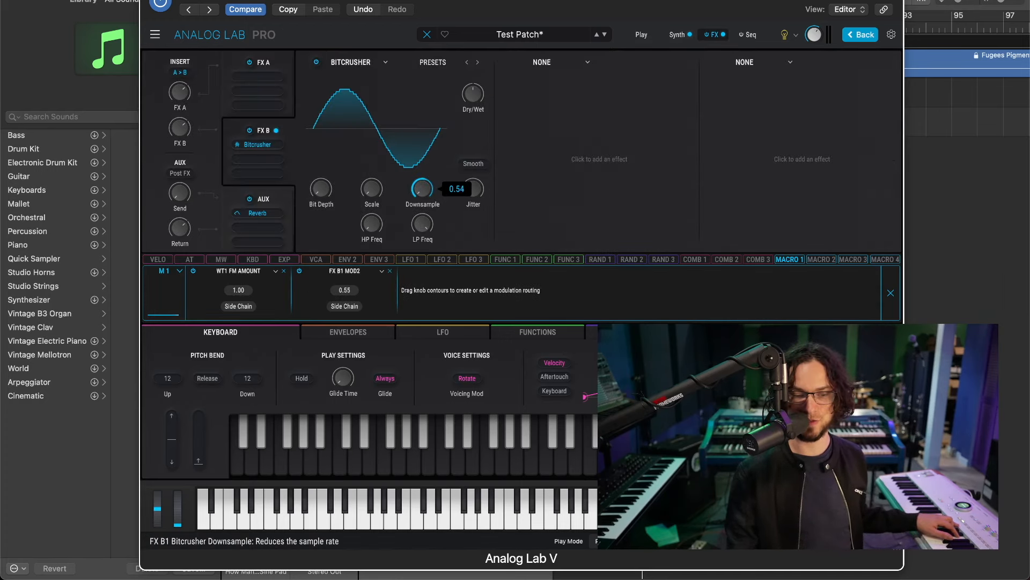
pyautogui.moveTo(421, 186); pyautogui.dragTo(421, 180)
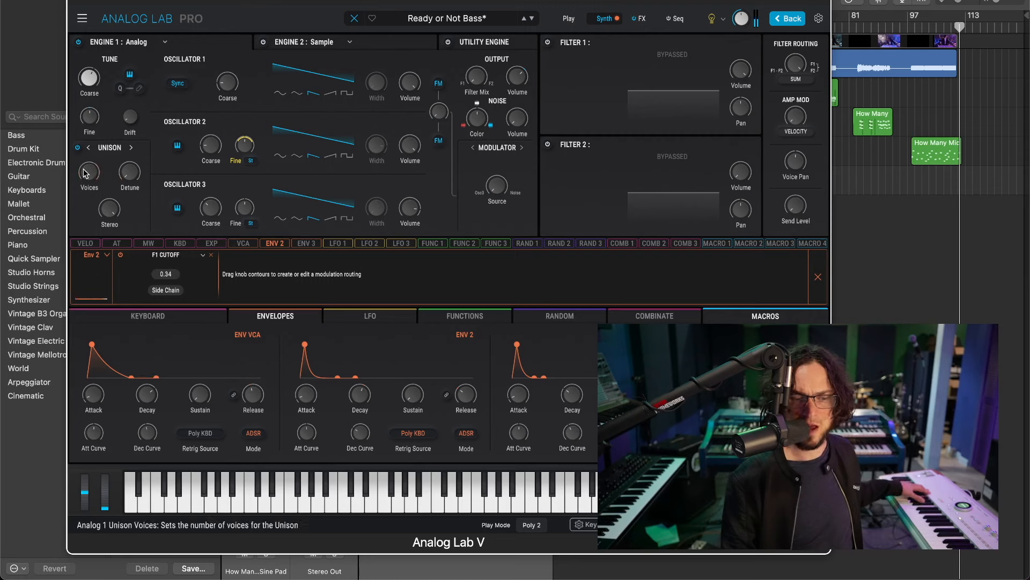
pyautogui.moveTo(130, 170)
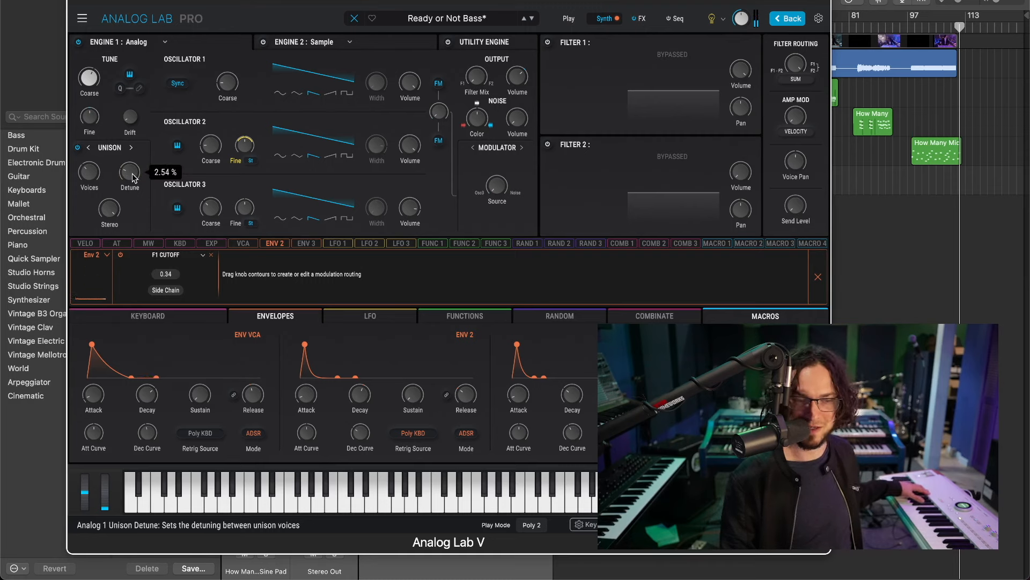
# Step: Enable Filter 1 so the Ready or Not Bass runs through the SEM filter
pyautogui.click(548, 43)
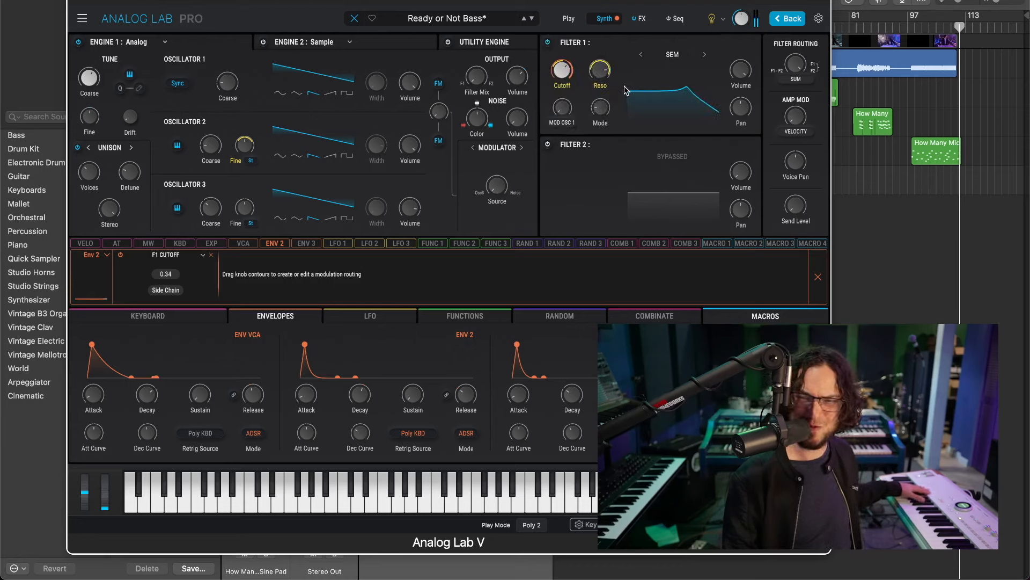
pyautogui.moveTo(392, 43)
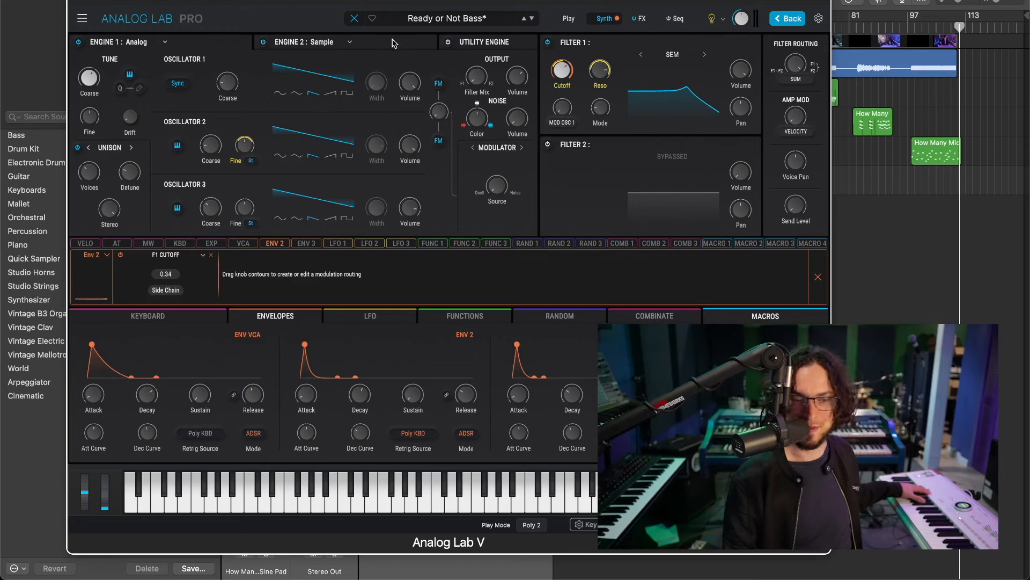